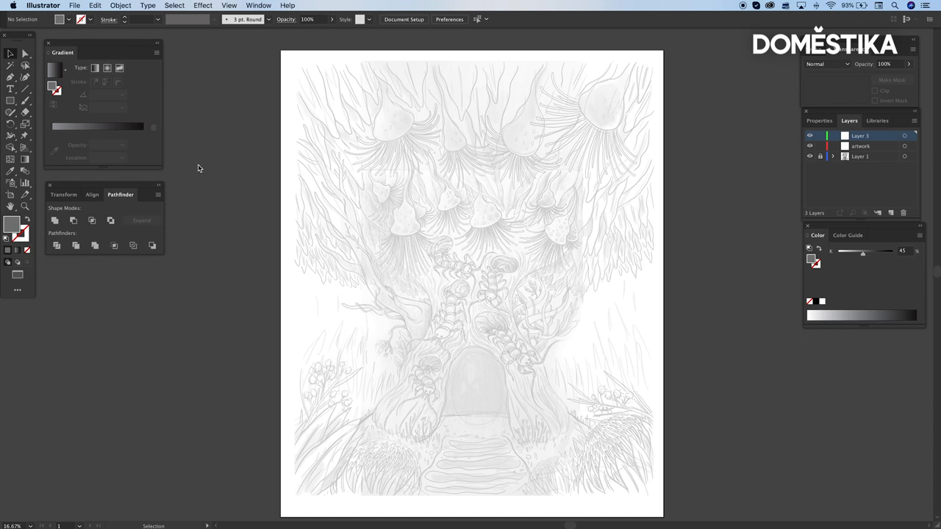
mouse_move(247, 186)
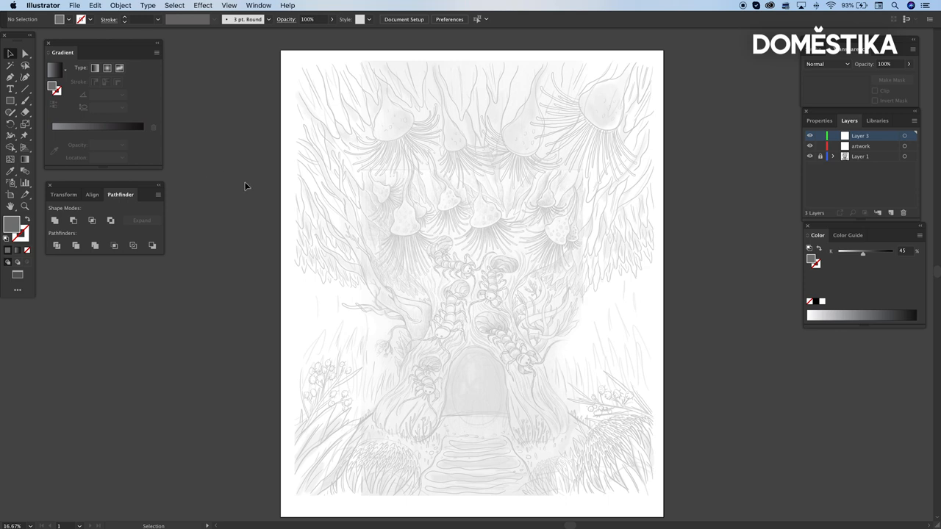
mouse_move(252, 191)
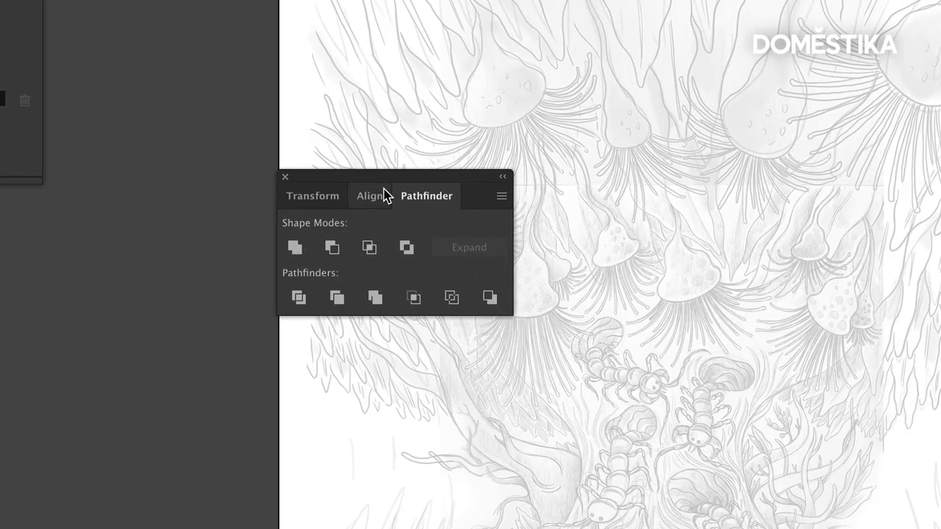
- Rename the 'artwork' layer to 'insects' in the Layers panel
left_click(312, 196)
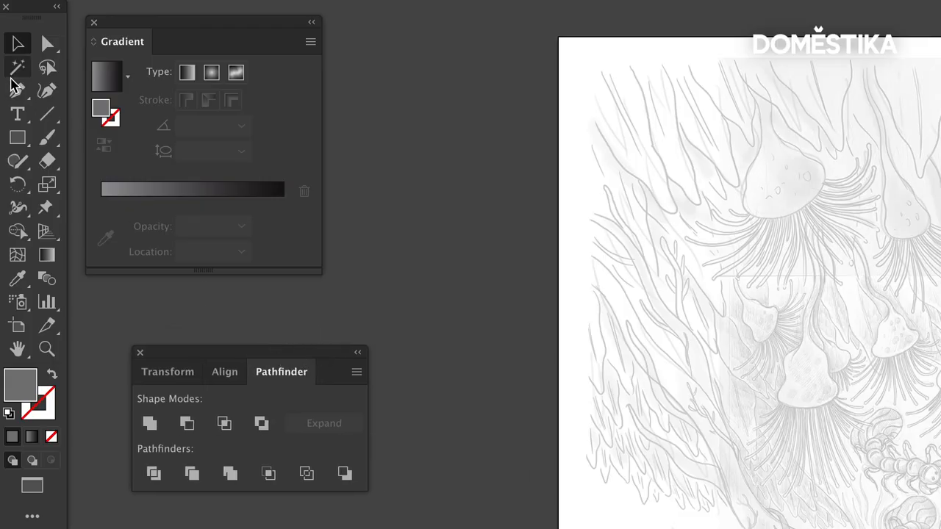
mouse_move(17, 89)
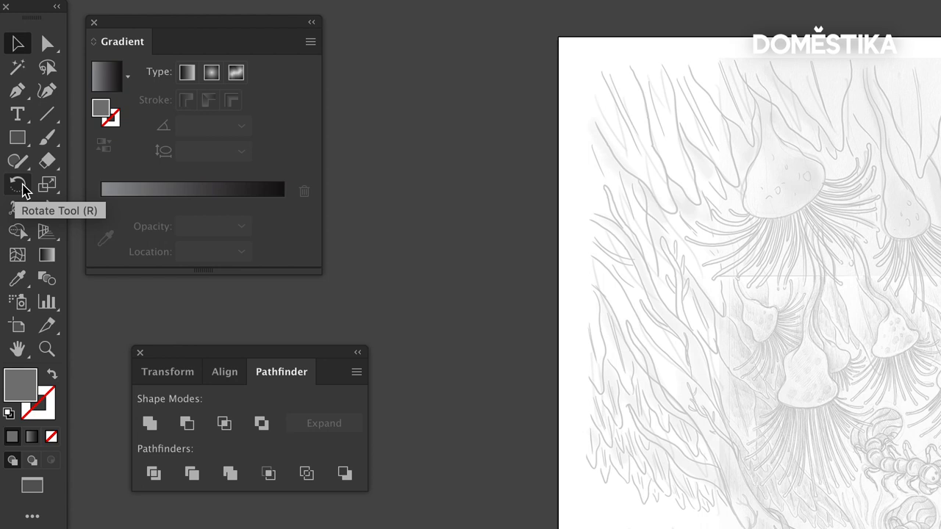
left_click(18, 185)
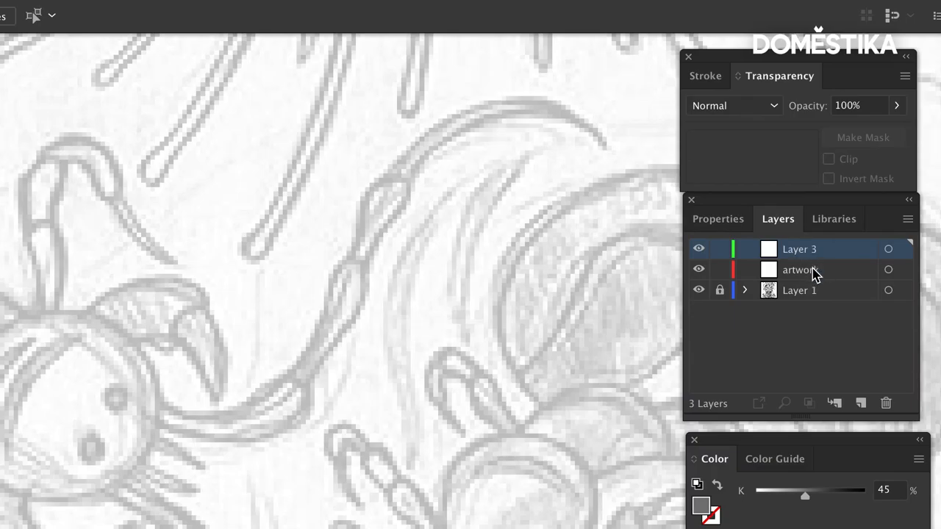
double_click(799, 269)
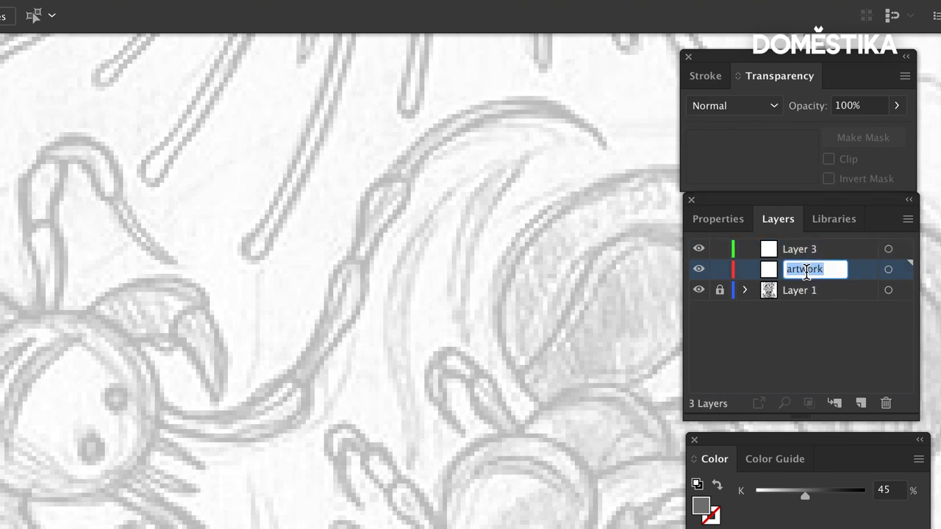
type("c")
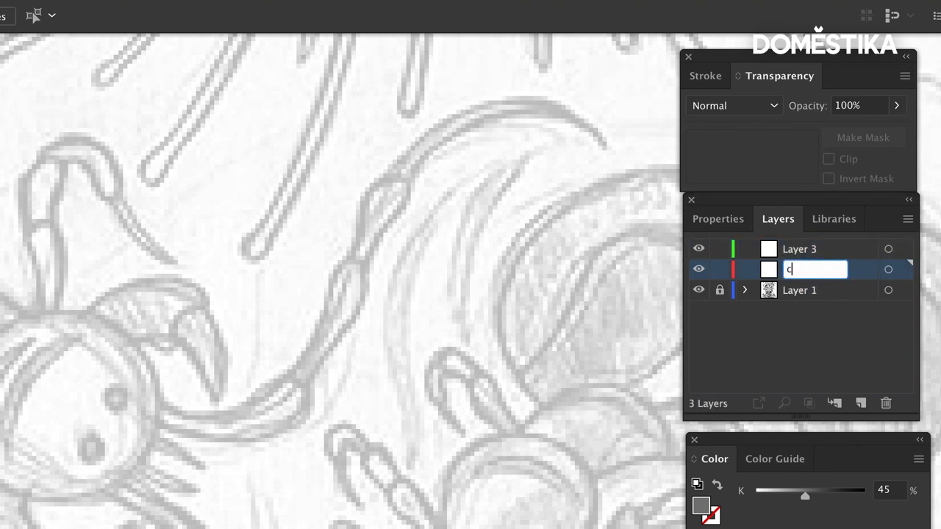
type("insects")
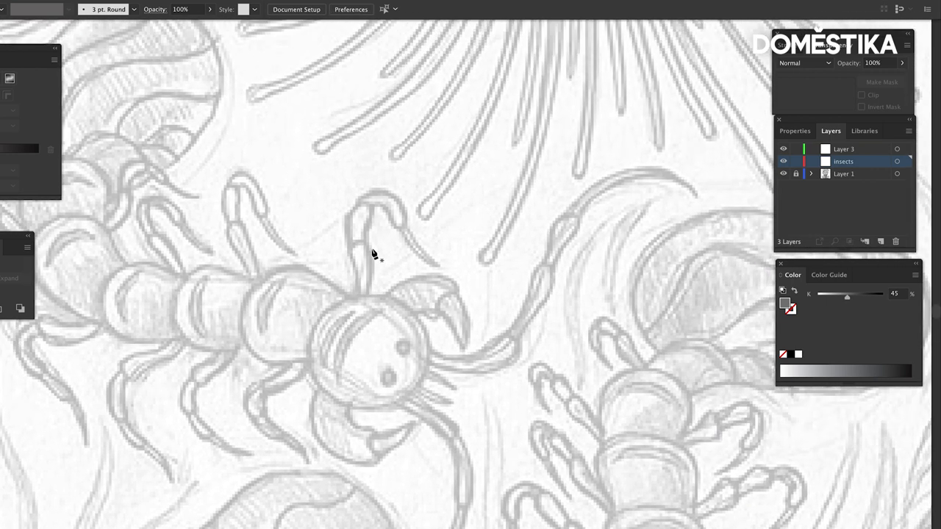
mouse_move(132, 226)
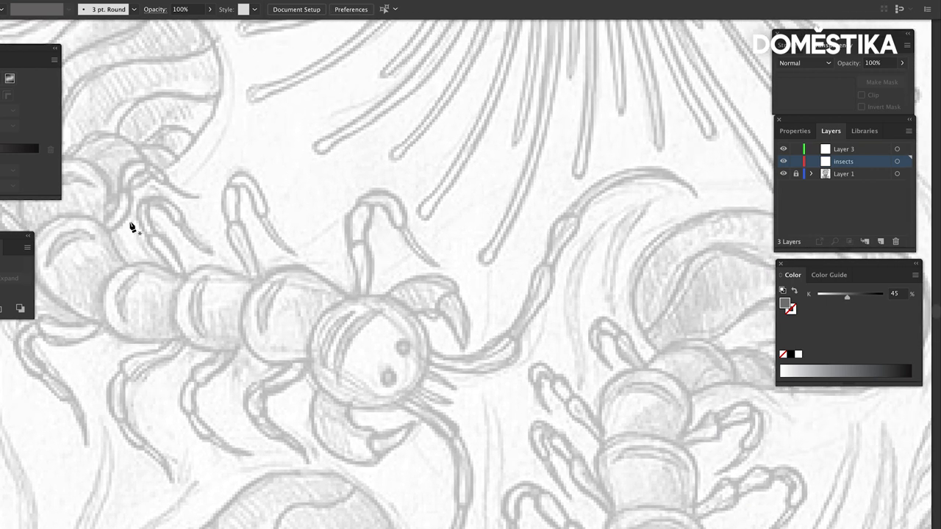
mouse_move(358, 303)
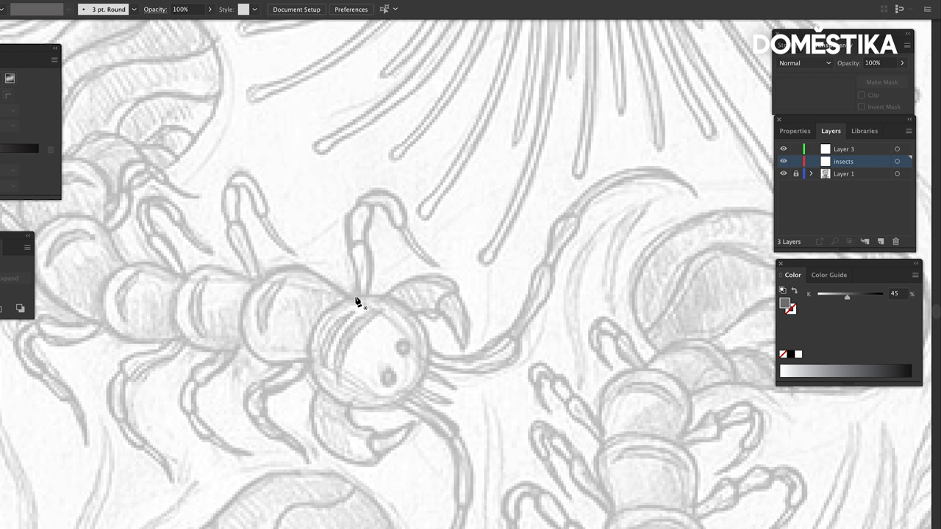
- Trace the centipede's first antenna as a grey Pen Tool shape
left_click_drag(355, 296, 346, 243)
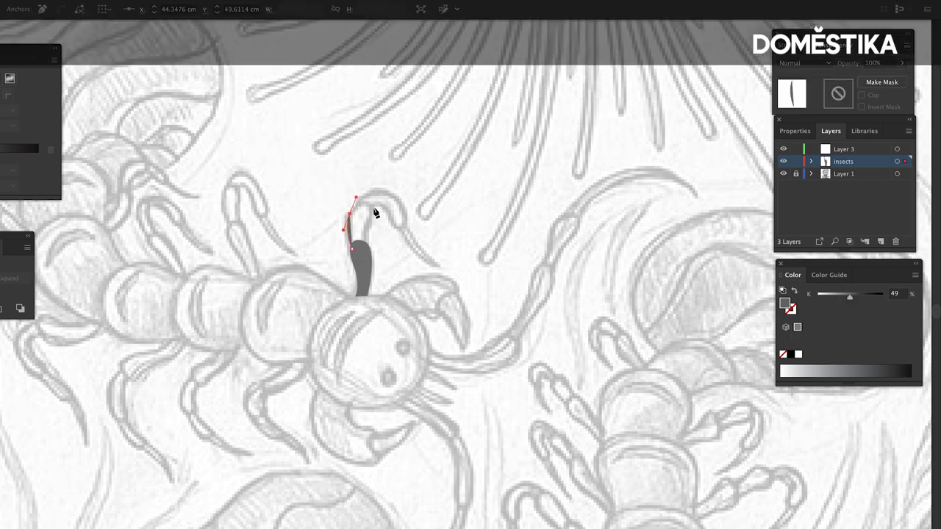
left_click(368, 269)
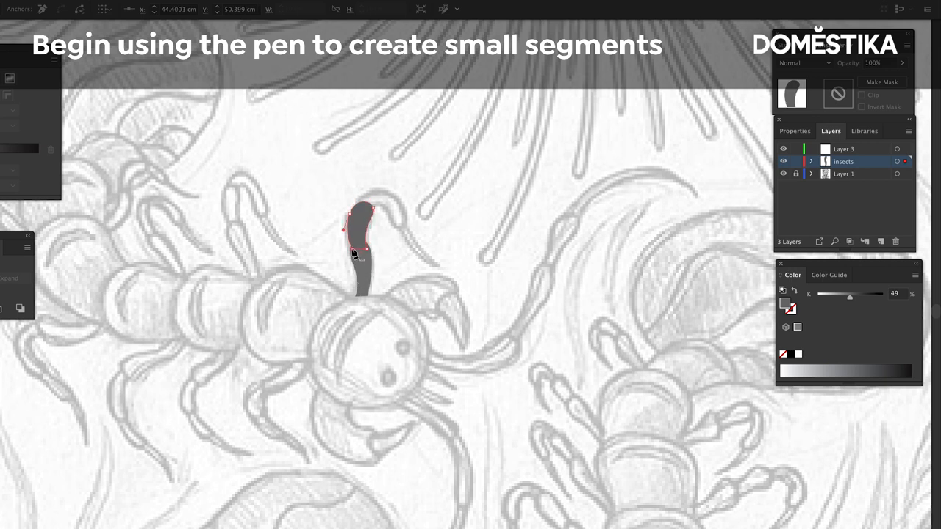
left_click(359, 239)
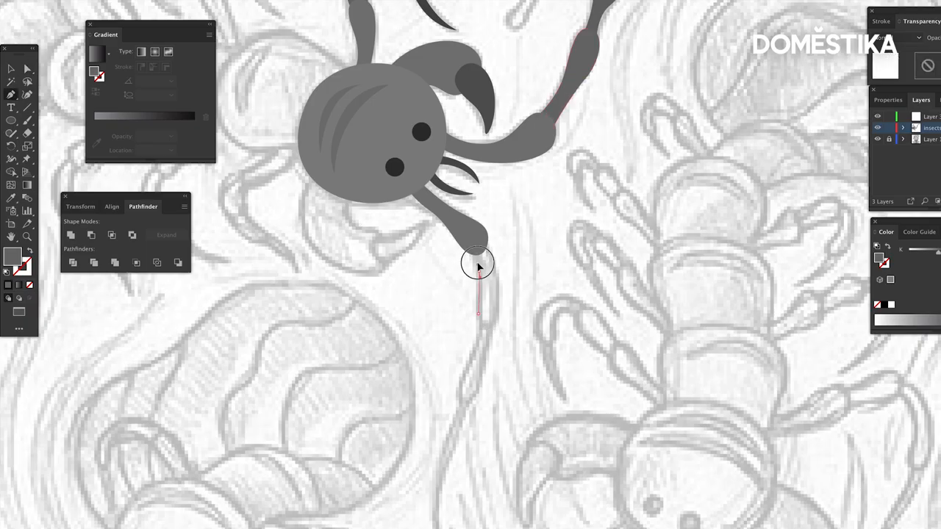
left_click_drag(478, 265, 504, 324)
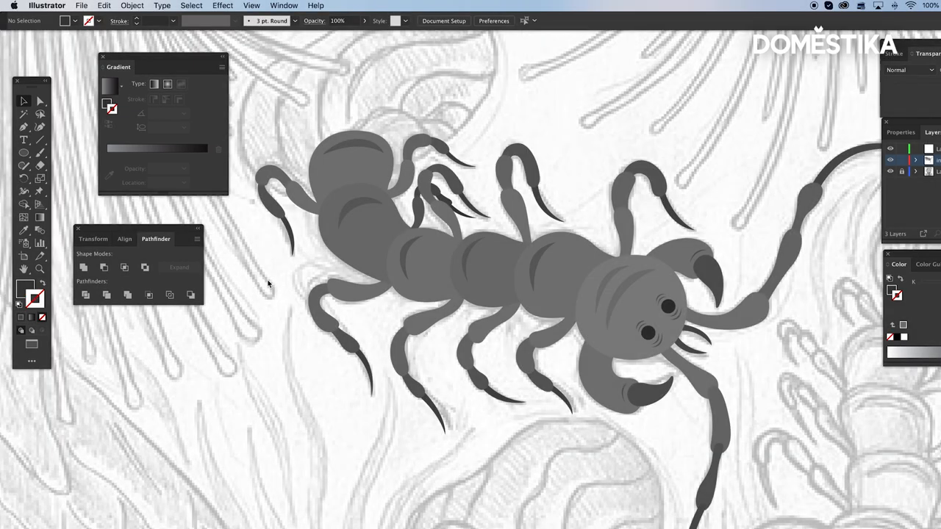
mouse_move(520, 327)
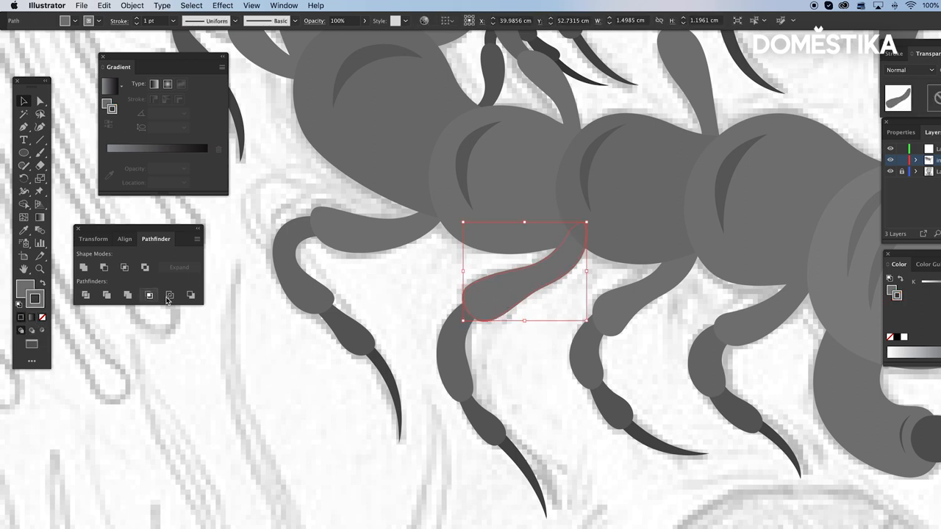
- Apply Pathfinder Outline to the selected upper leg shape
left_click(148, 295)
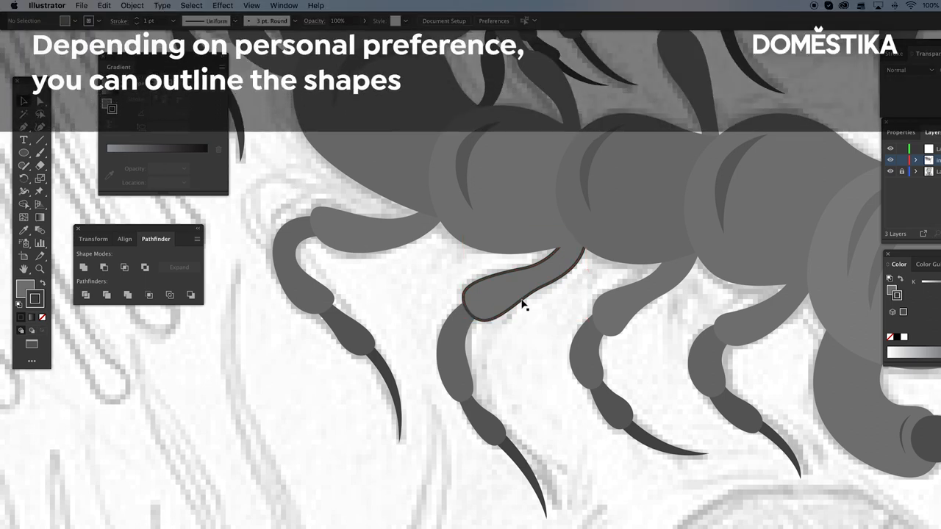
mouse_move(540, 276)
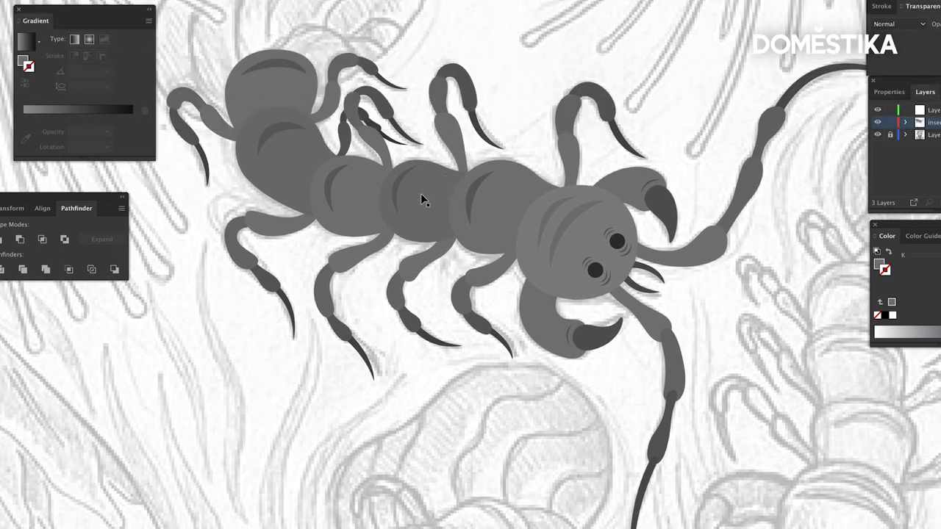
mouse_move(819, 250)
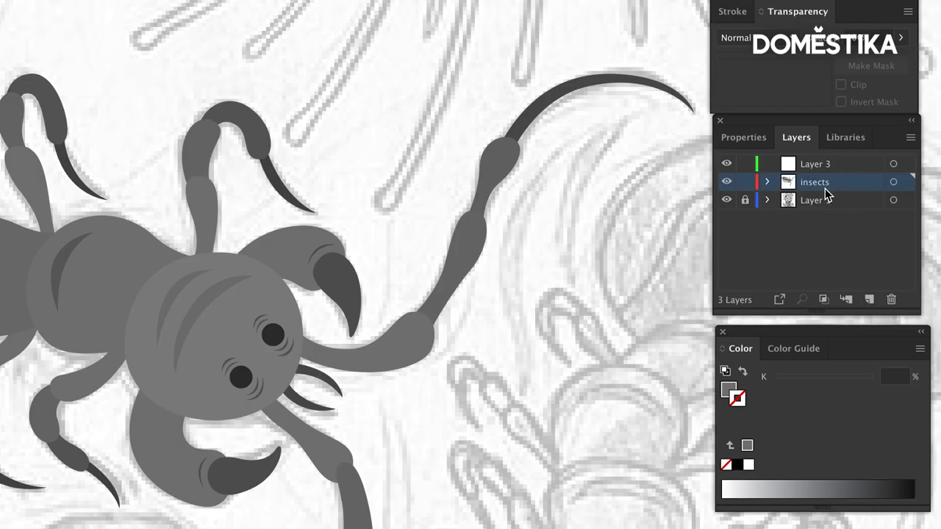
mouse_move(816, 185)
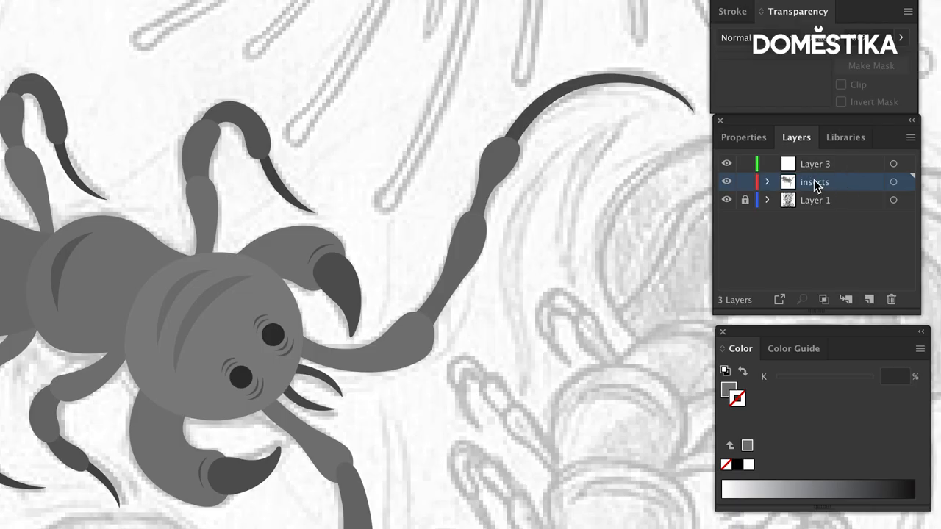
- Lock the 'insects' layer and rename it 'insect 1'
left_click(745, 181)
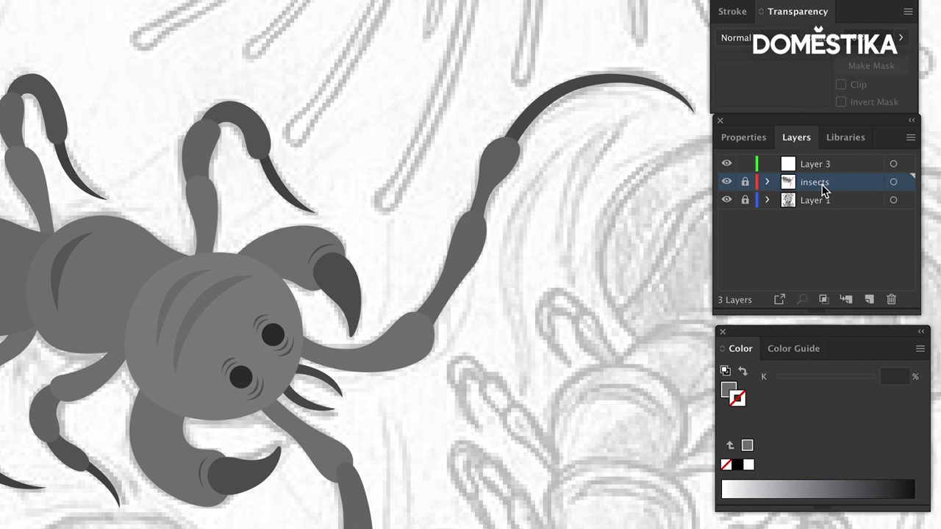
double_click(815, 182)
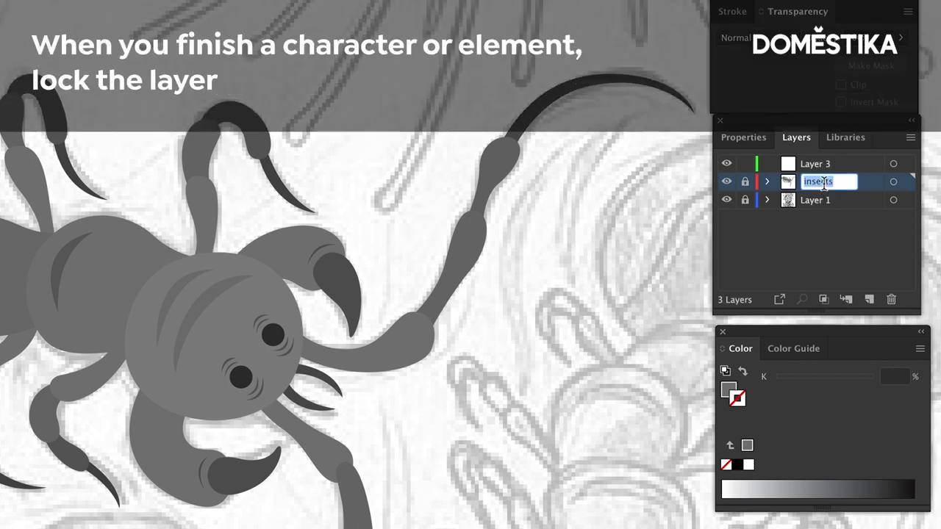
type("insect")
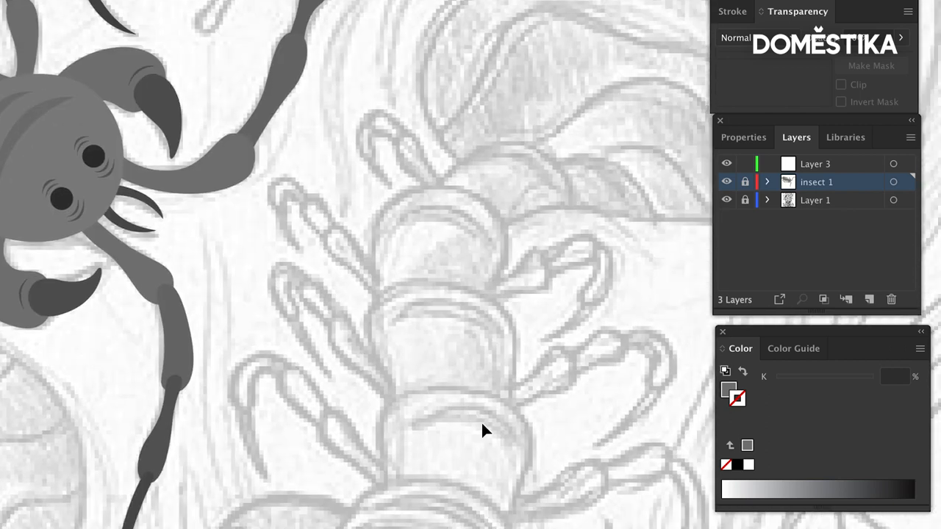
- Rename the empty 'Layer 3' to 'insect2'
double_click(815, 164)
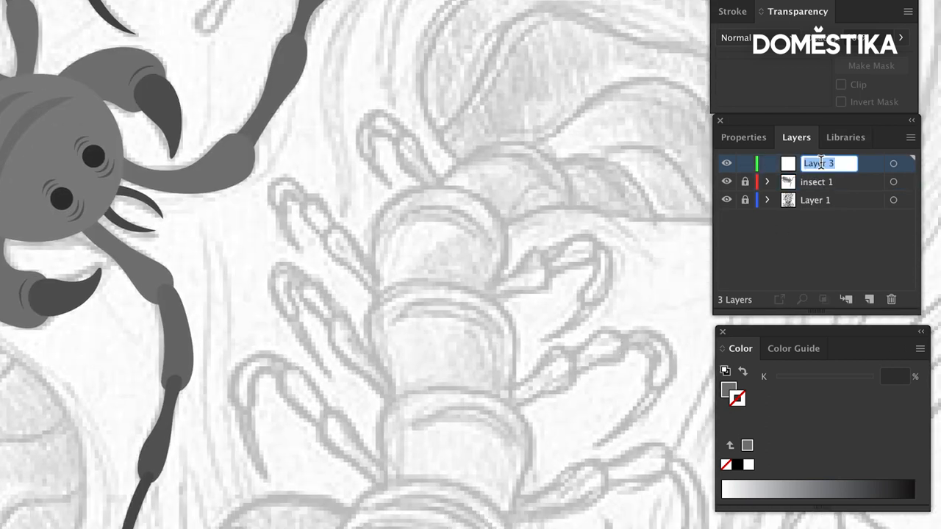
type("inse")
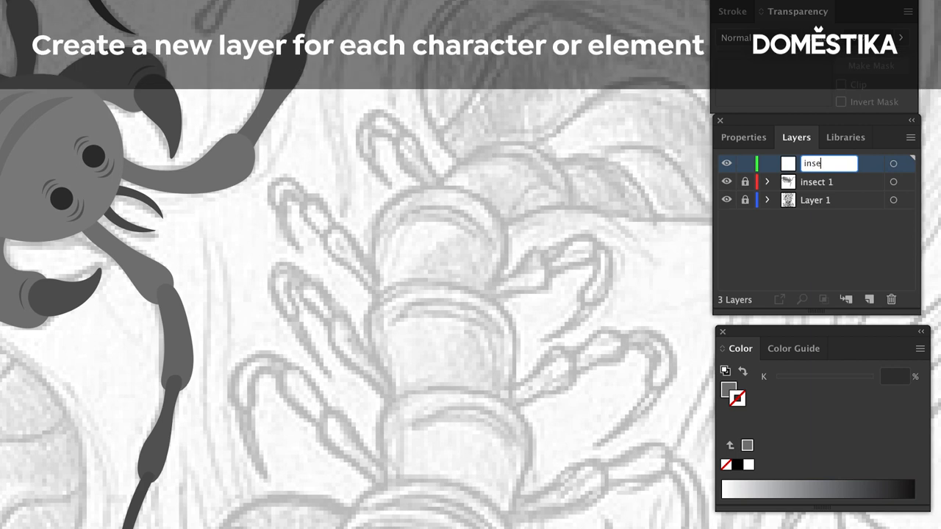
type("insect2")
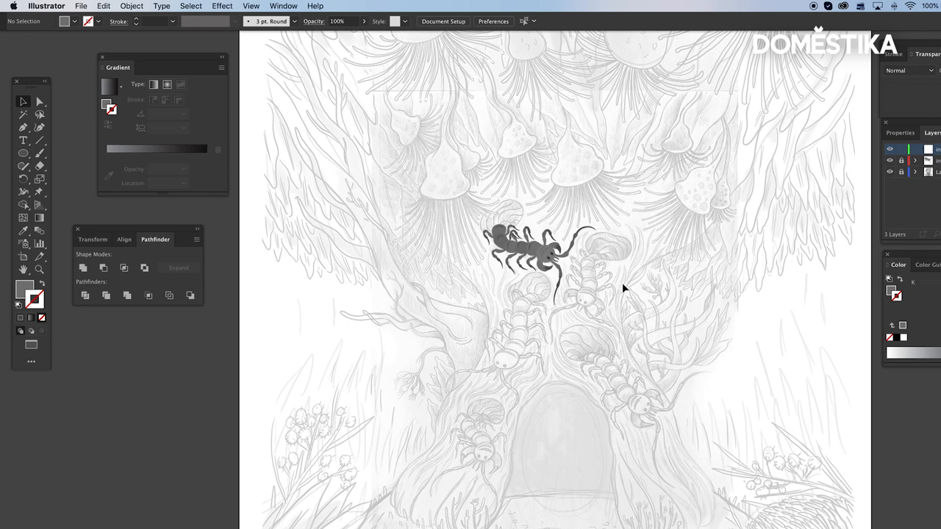
mouse_move(515, 350)
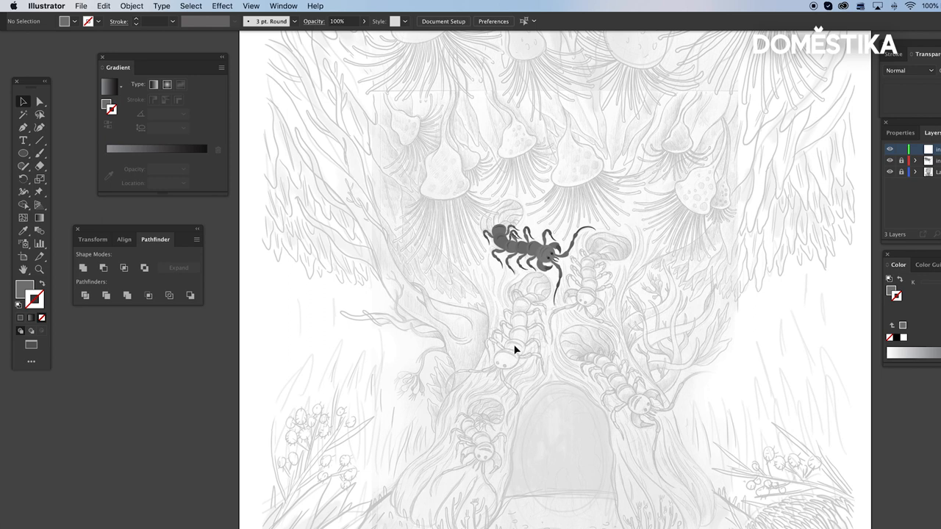
mouse_move(480, 151)
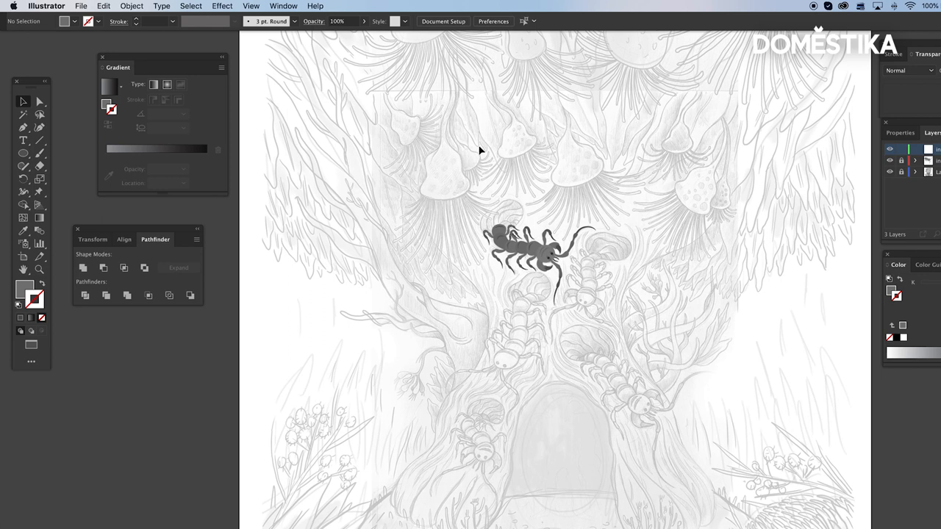